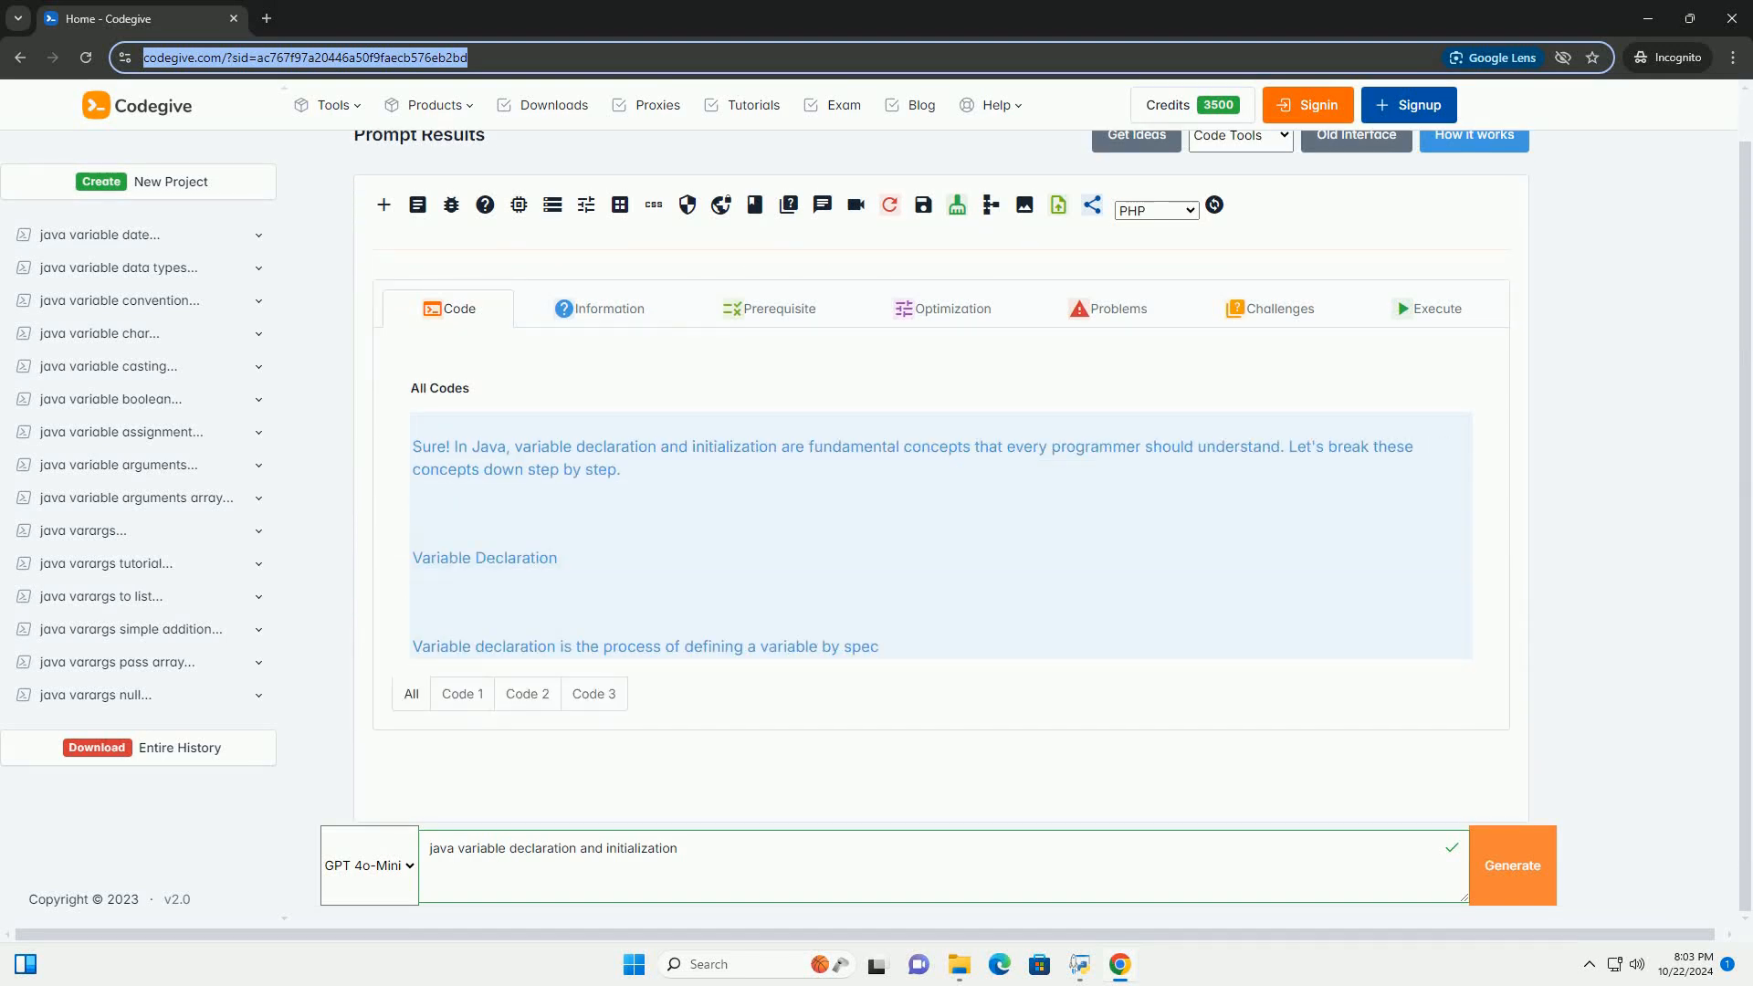
{"action": "scroll", "scroll_direction": "down", "scroll_amount": 3}
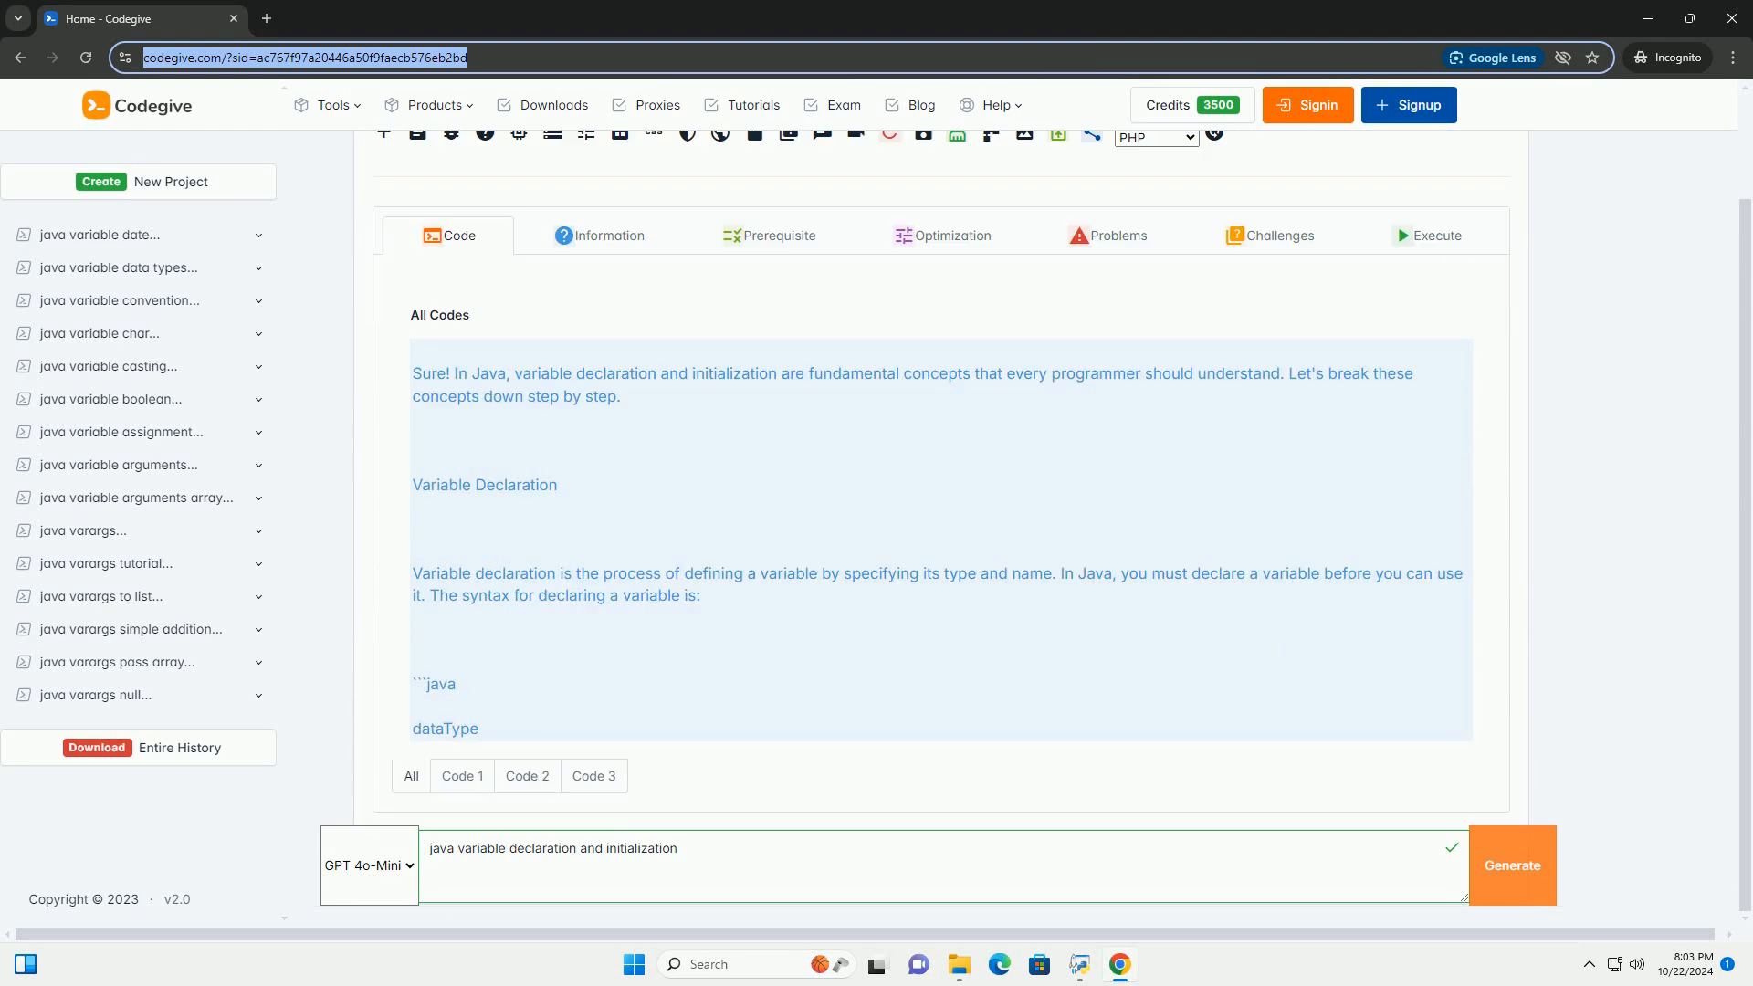
{"action": "scroll", "scroll_direction": "down", "scroll_amount": 3}
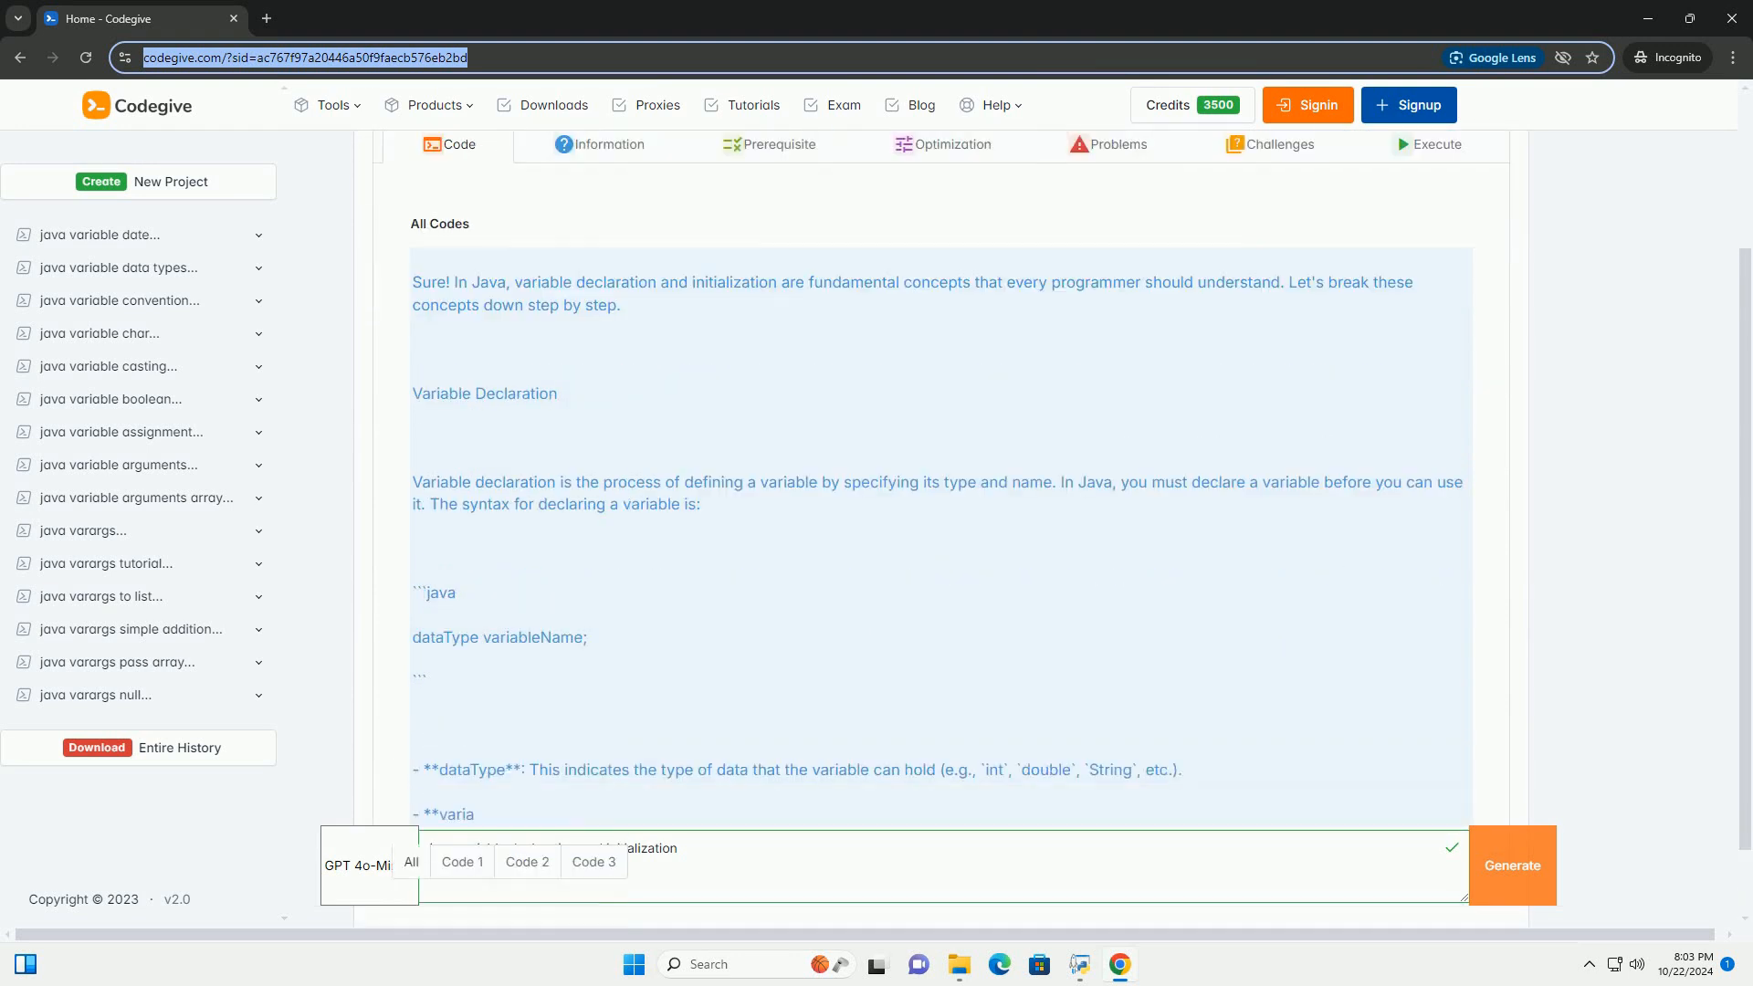
{"action": "scroll", "scroll_direction": "down", "scroll_amount": 3}
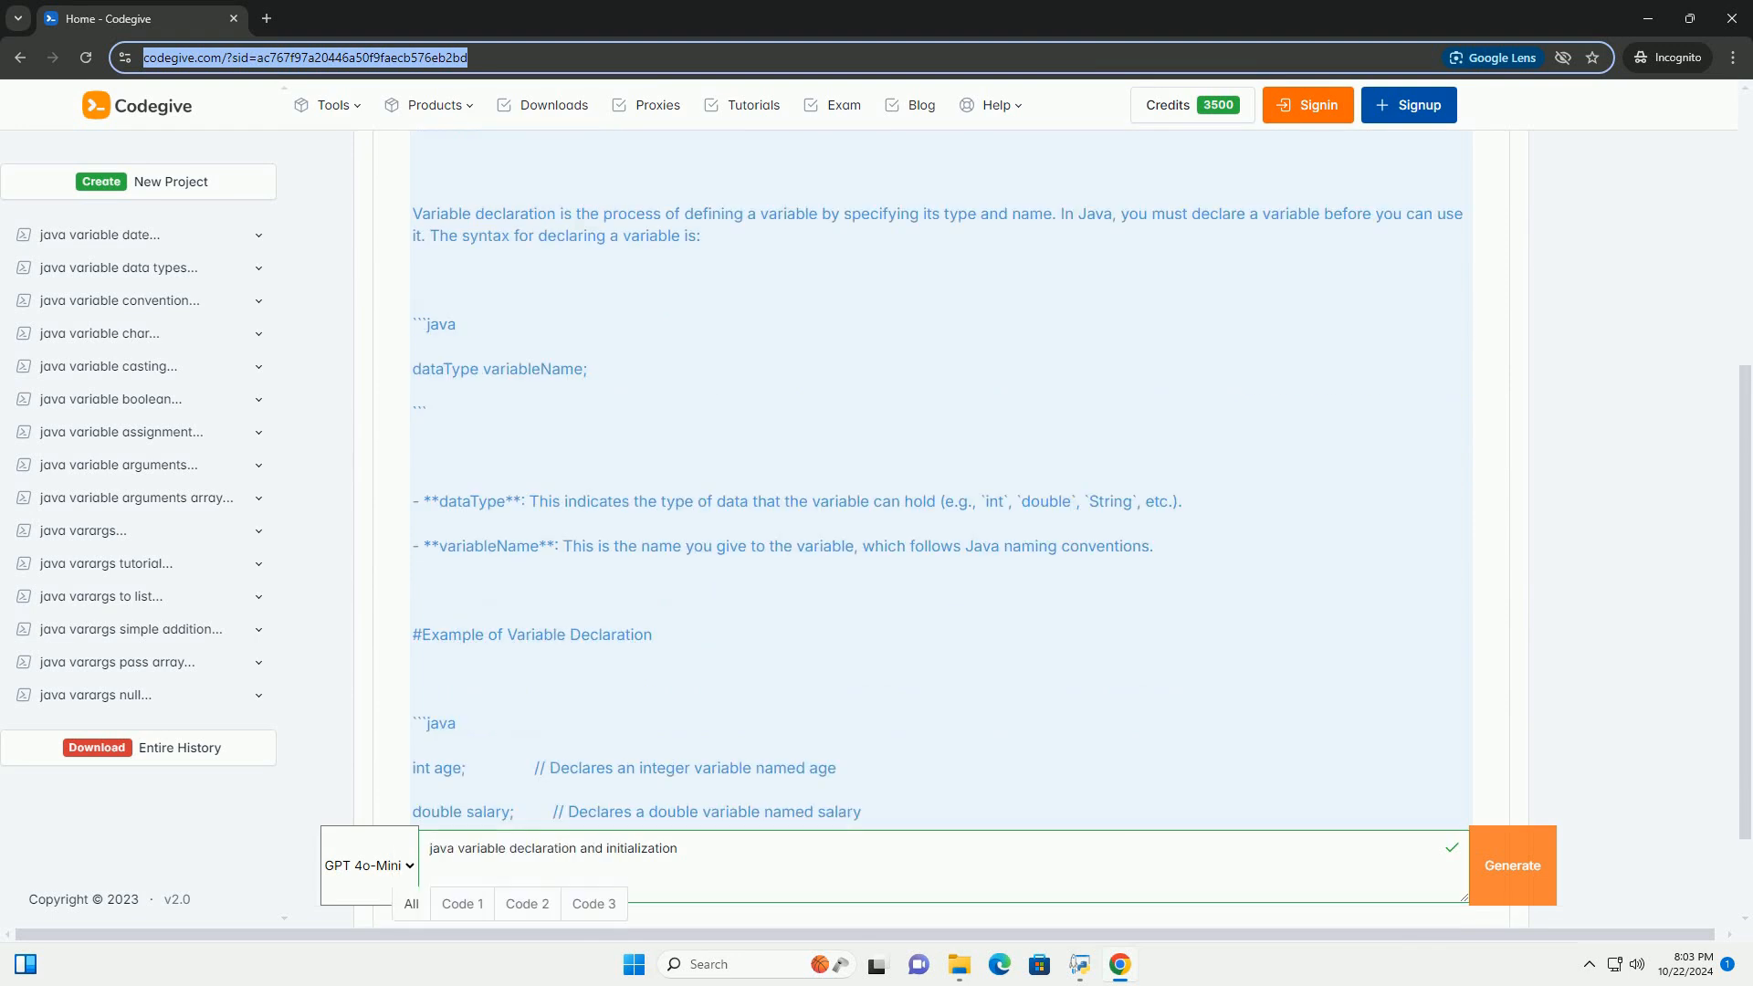
{"action": "scroll", "scroll_direction": "down", "scroll_amount": 3}
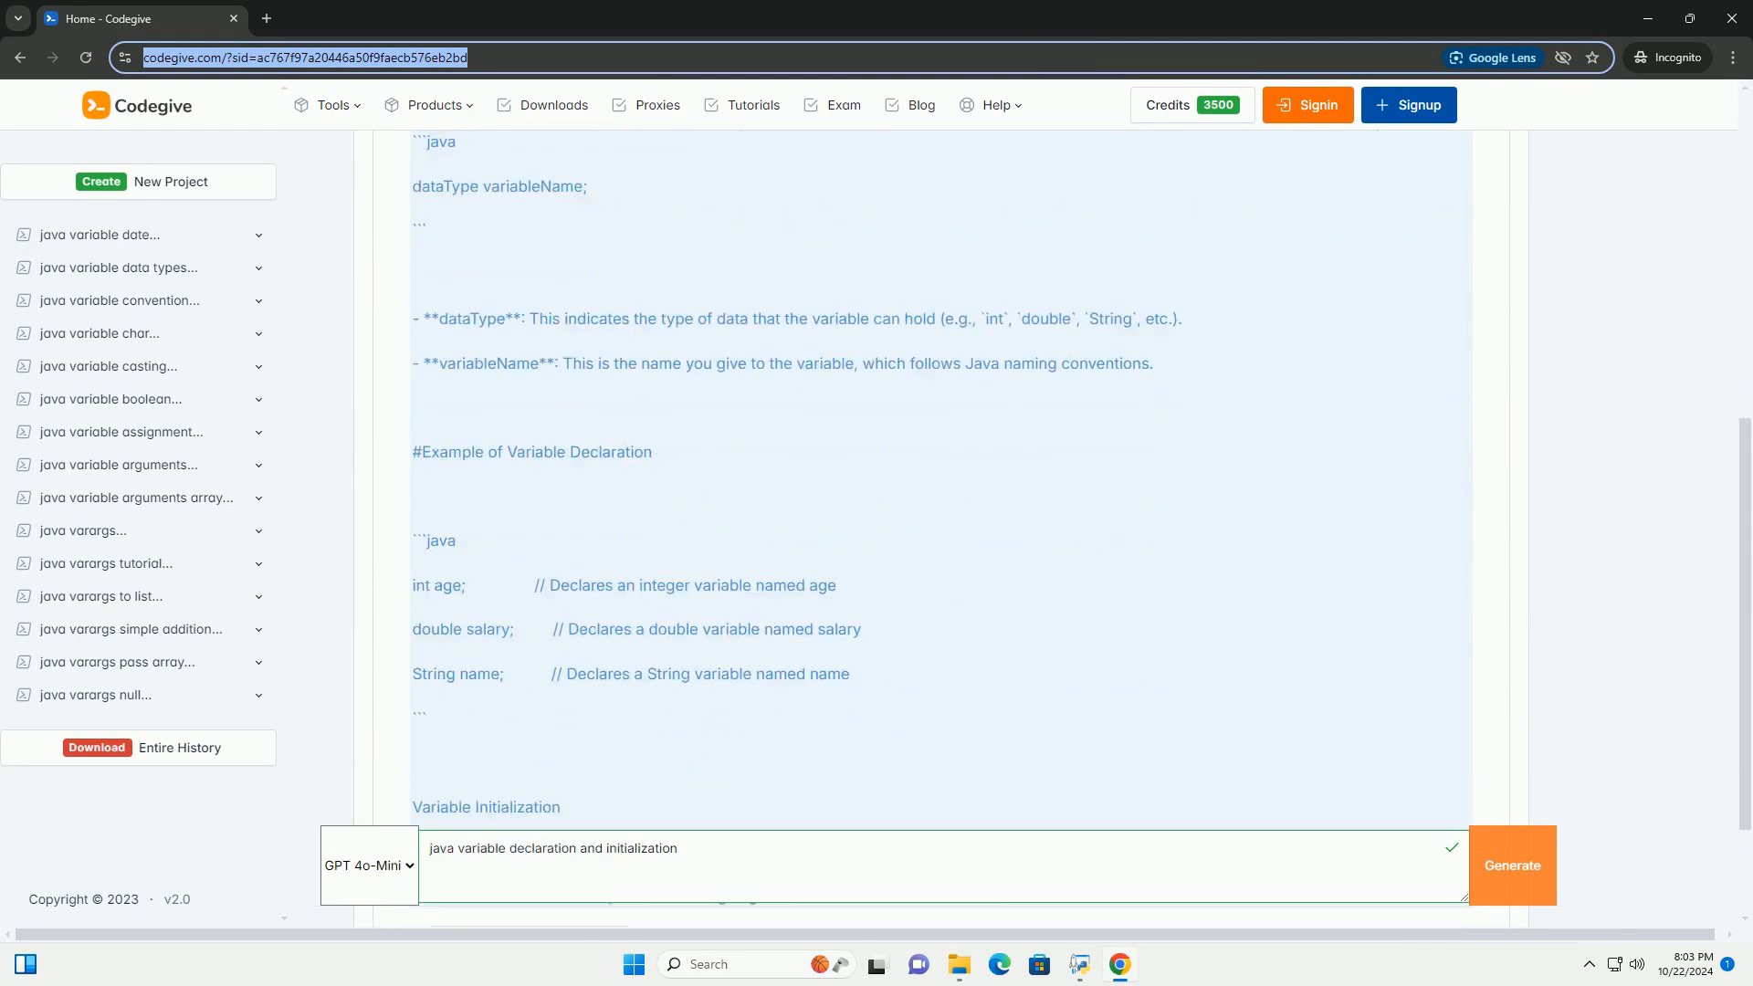
{"action": "scroll", "scroll_direction": "down", "scroll_amount": 3}
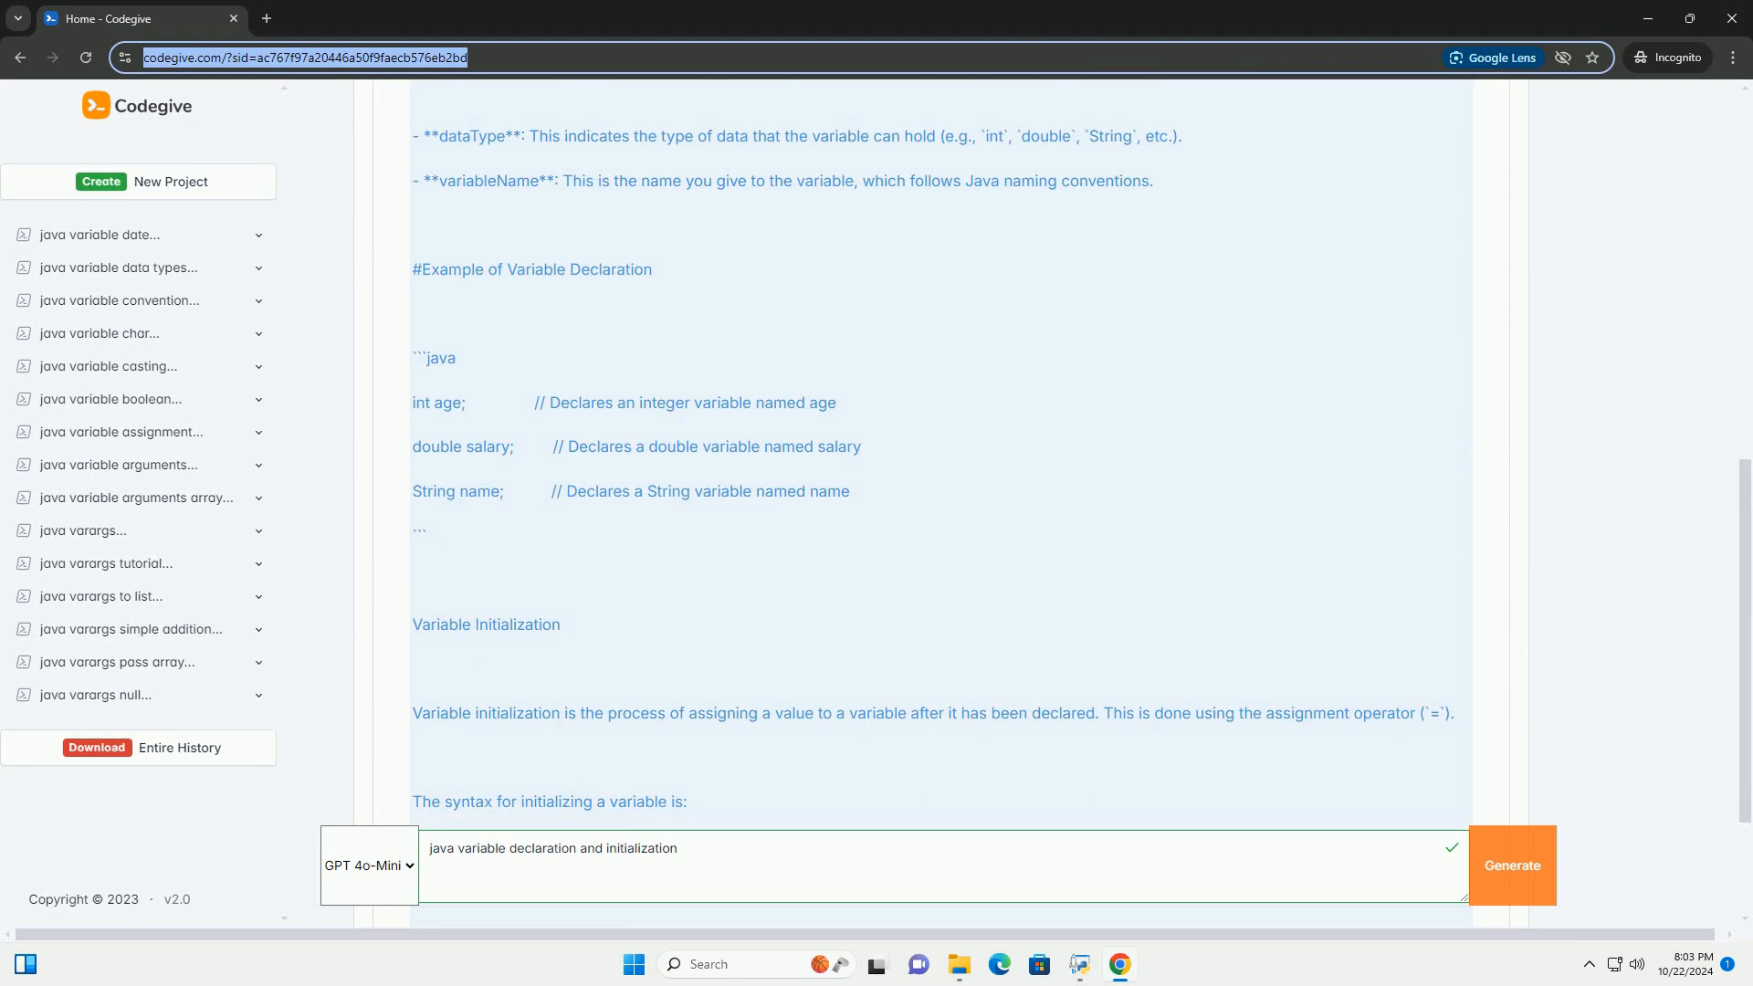
{"action": "scroll", "scroll_direction": "down", "scroll_amount": 3}
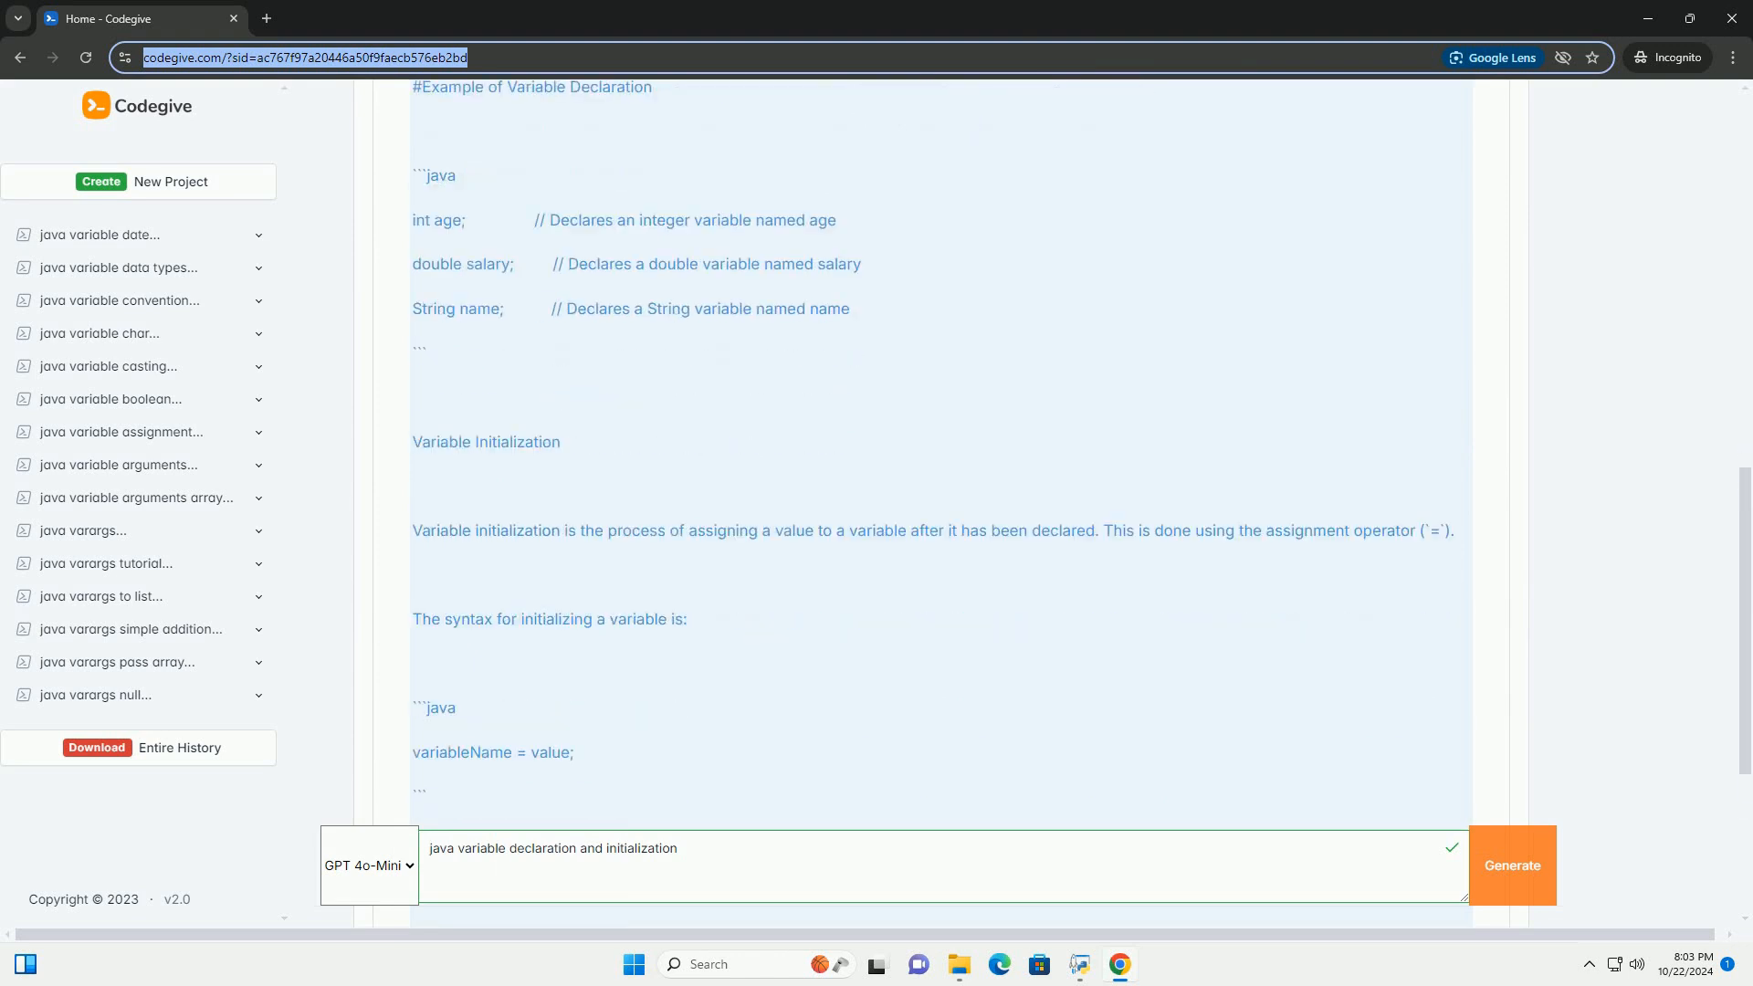
{"action": "scroll", "scroll_direction": "down", "scroll_amount": 3}
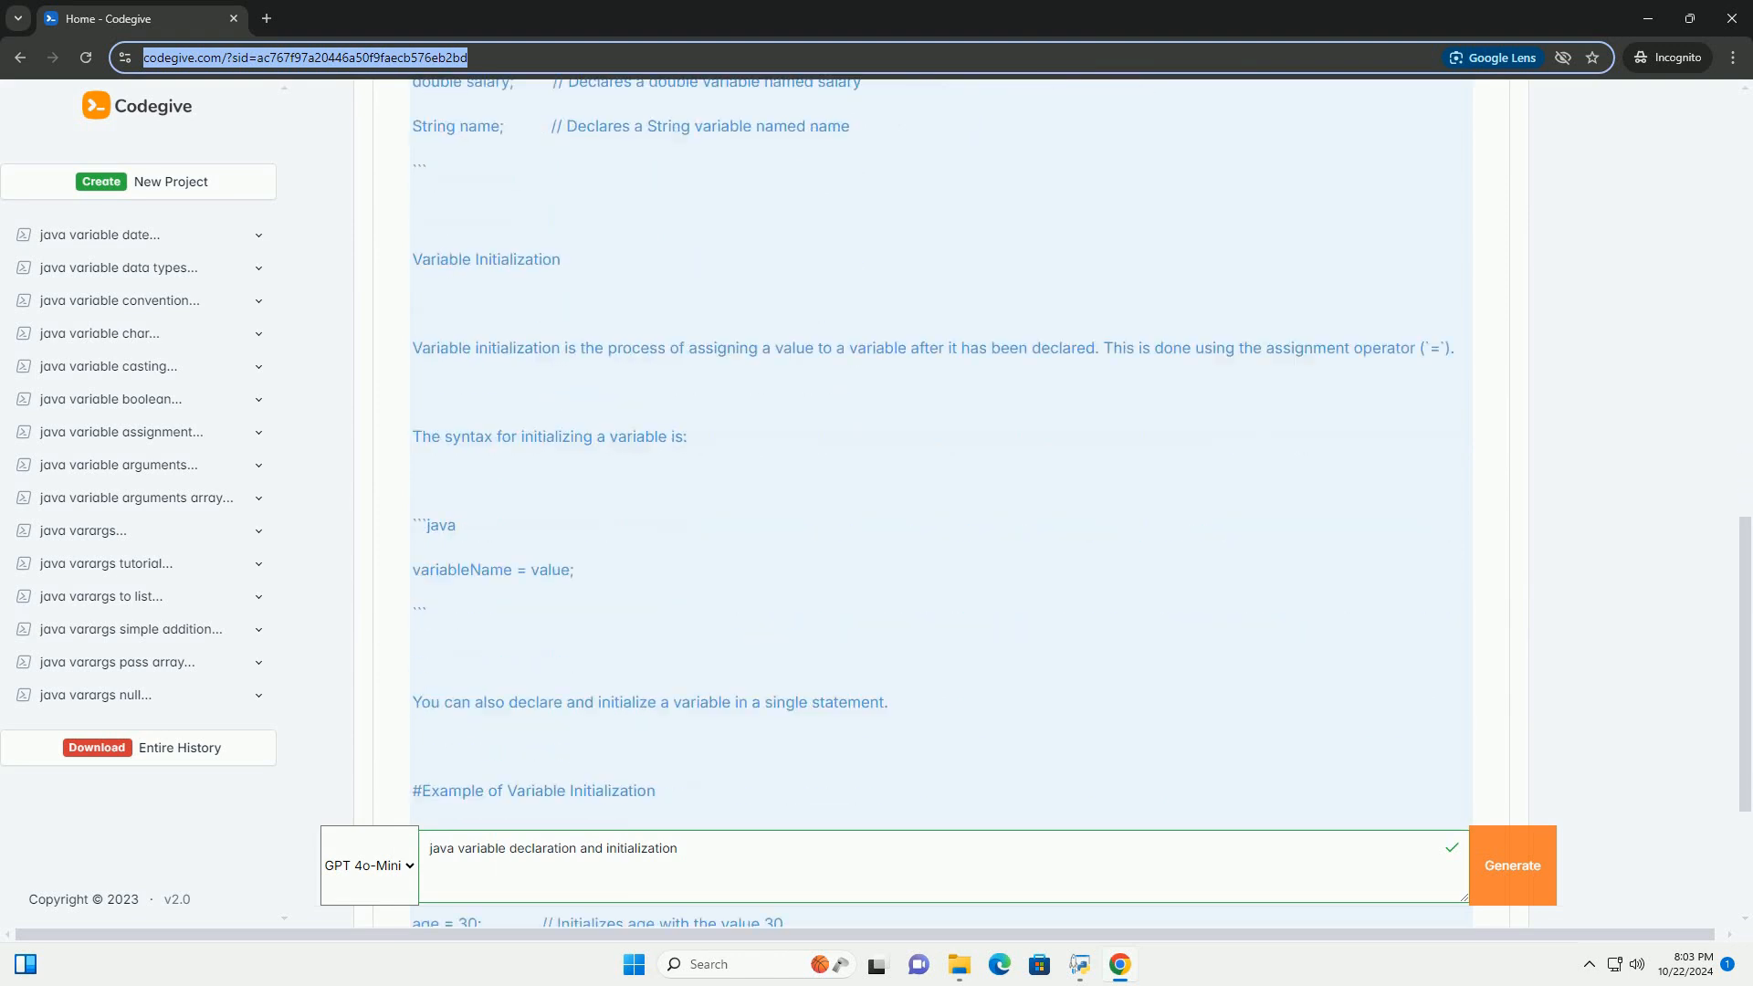
{"action": "scroll", "scroll_direction": "down", "scroll_amount": 3}
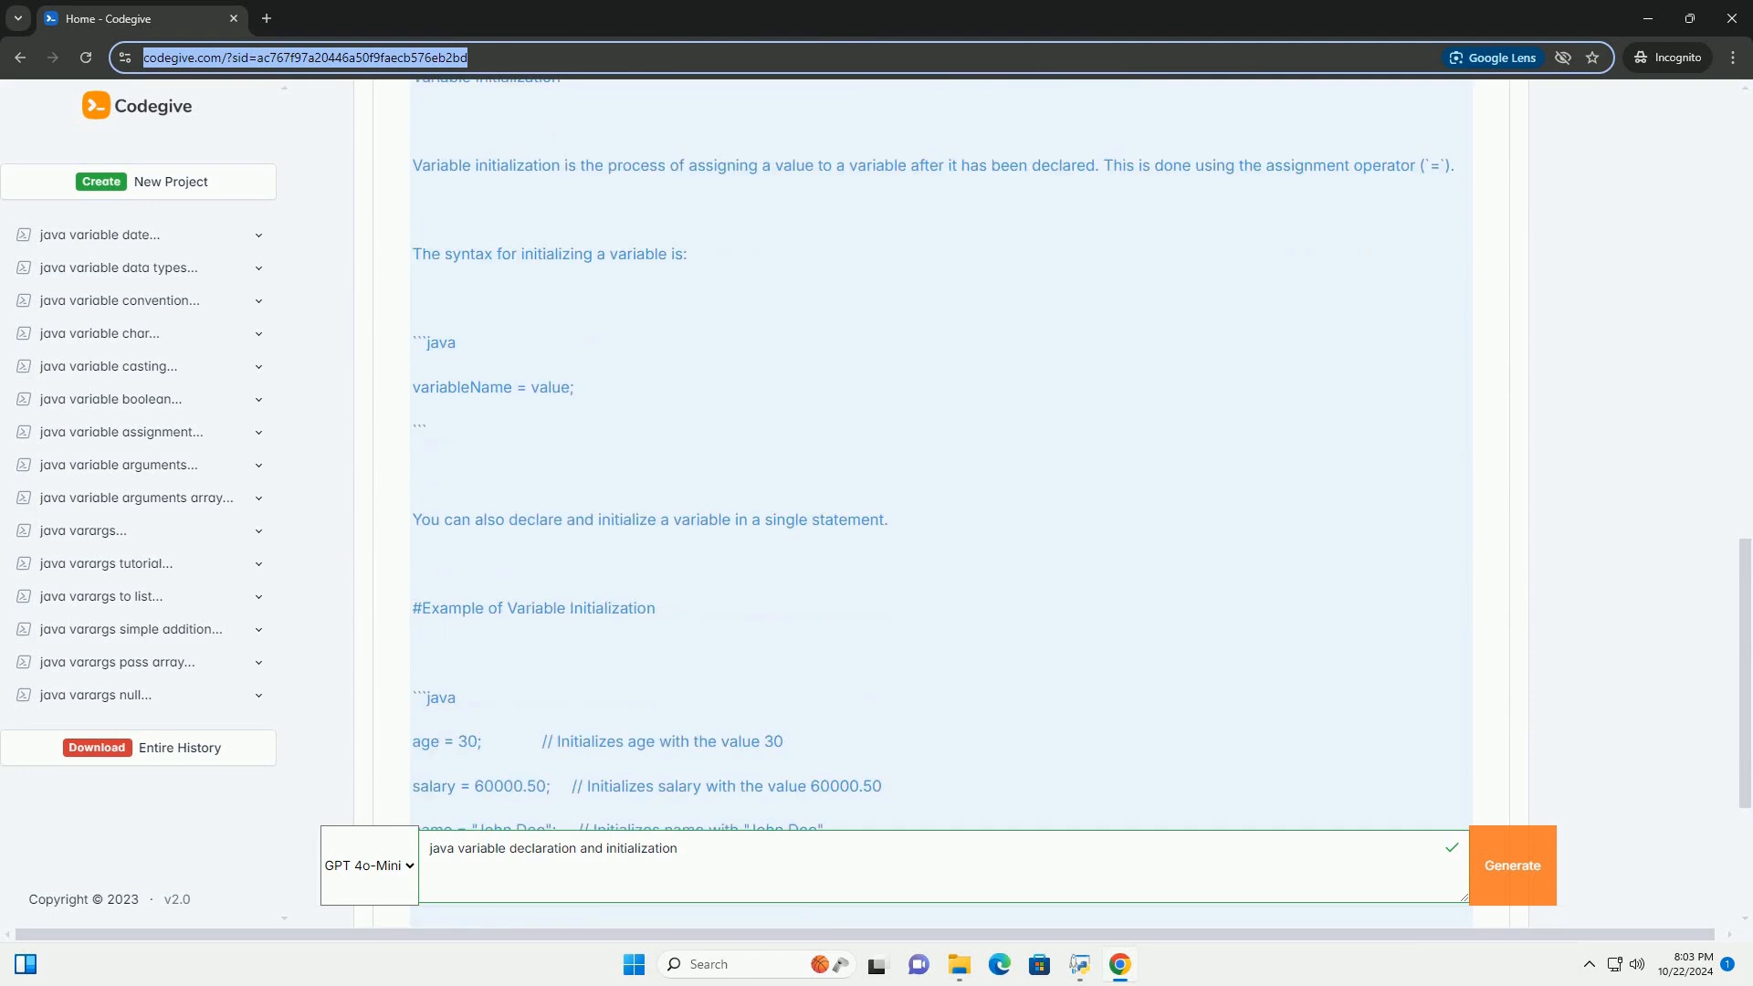
{"action": "scroll", "scroll_direction": "down", "scroll_amount": 3}
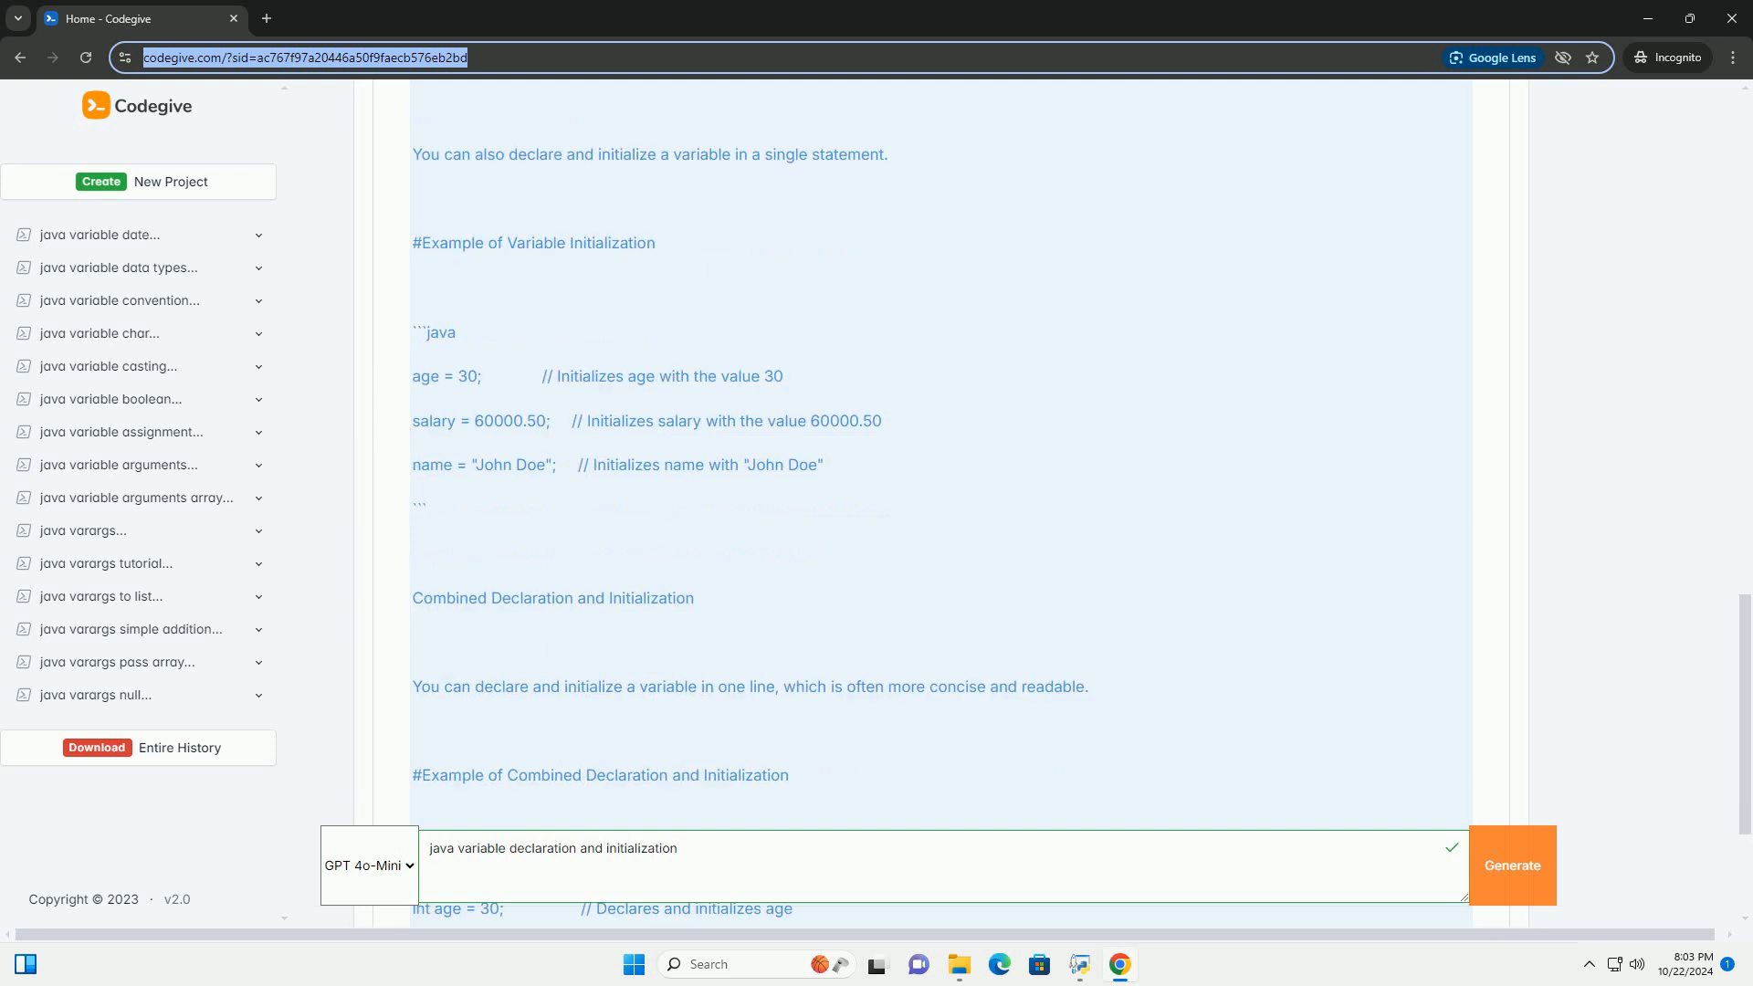
{"action": "scroll", "scroll_direction": "down", "scroll_amount": 3}
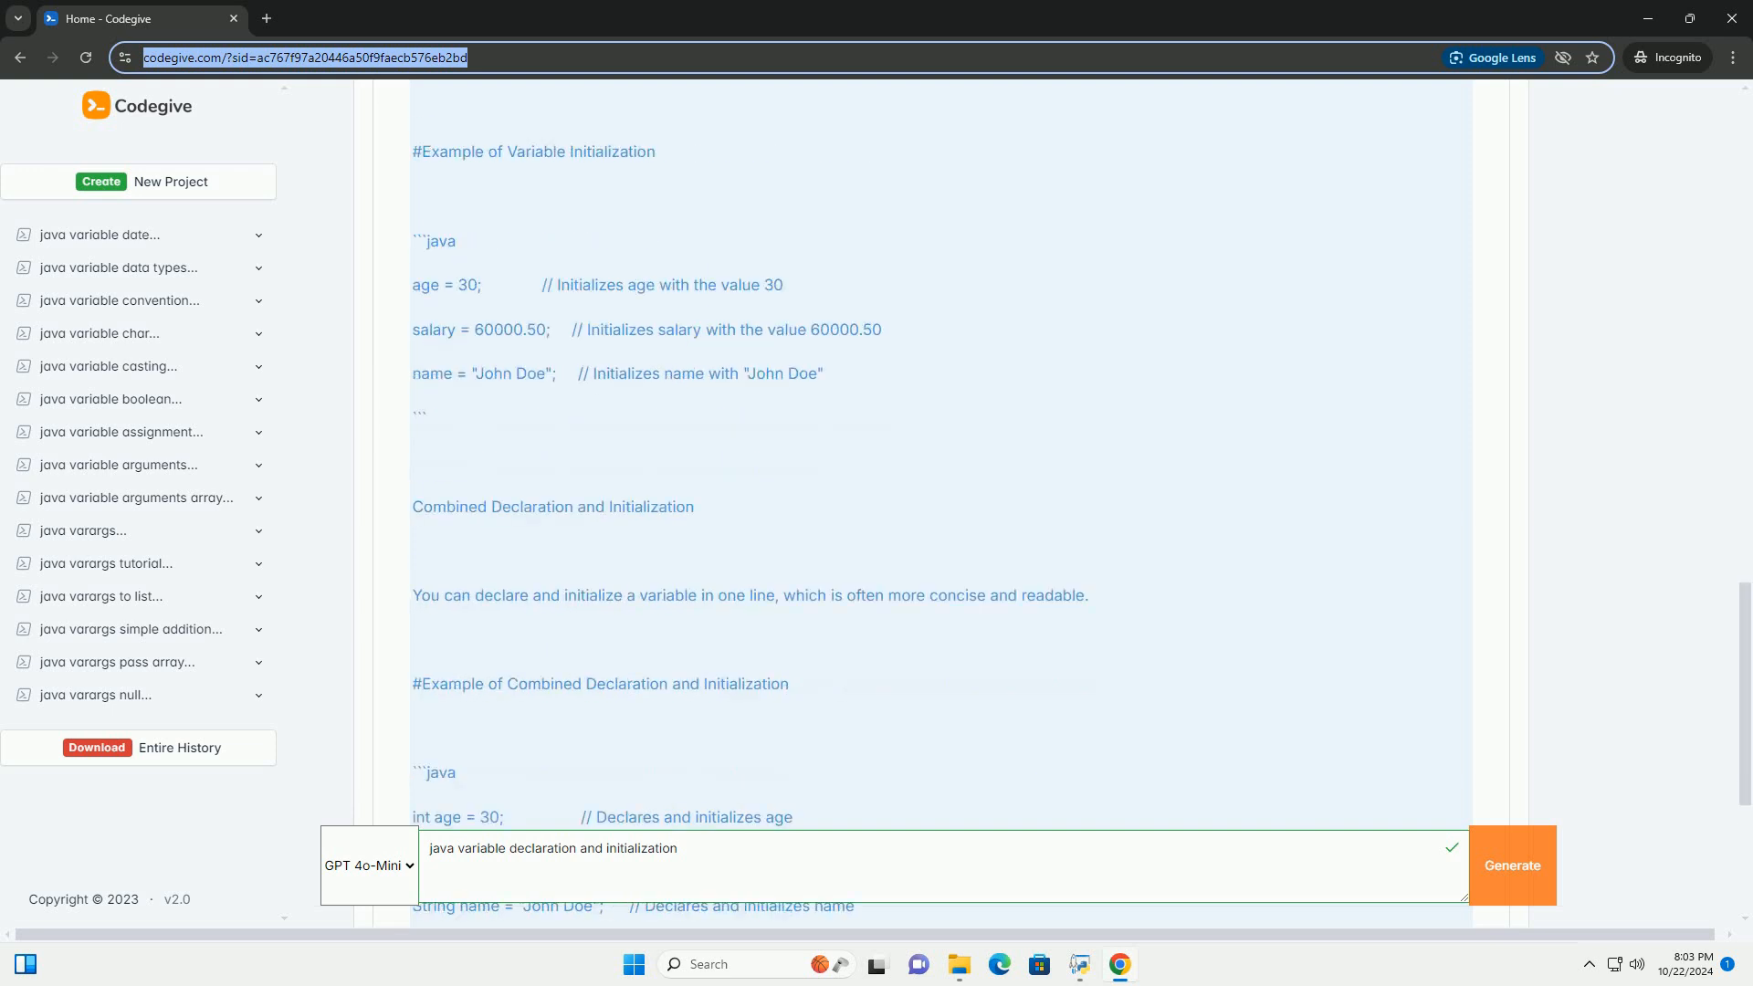
{"action": "scroll", "scroll_direction": "down", "scroll_amount": 3}
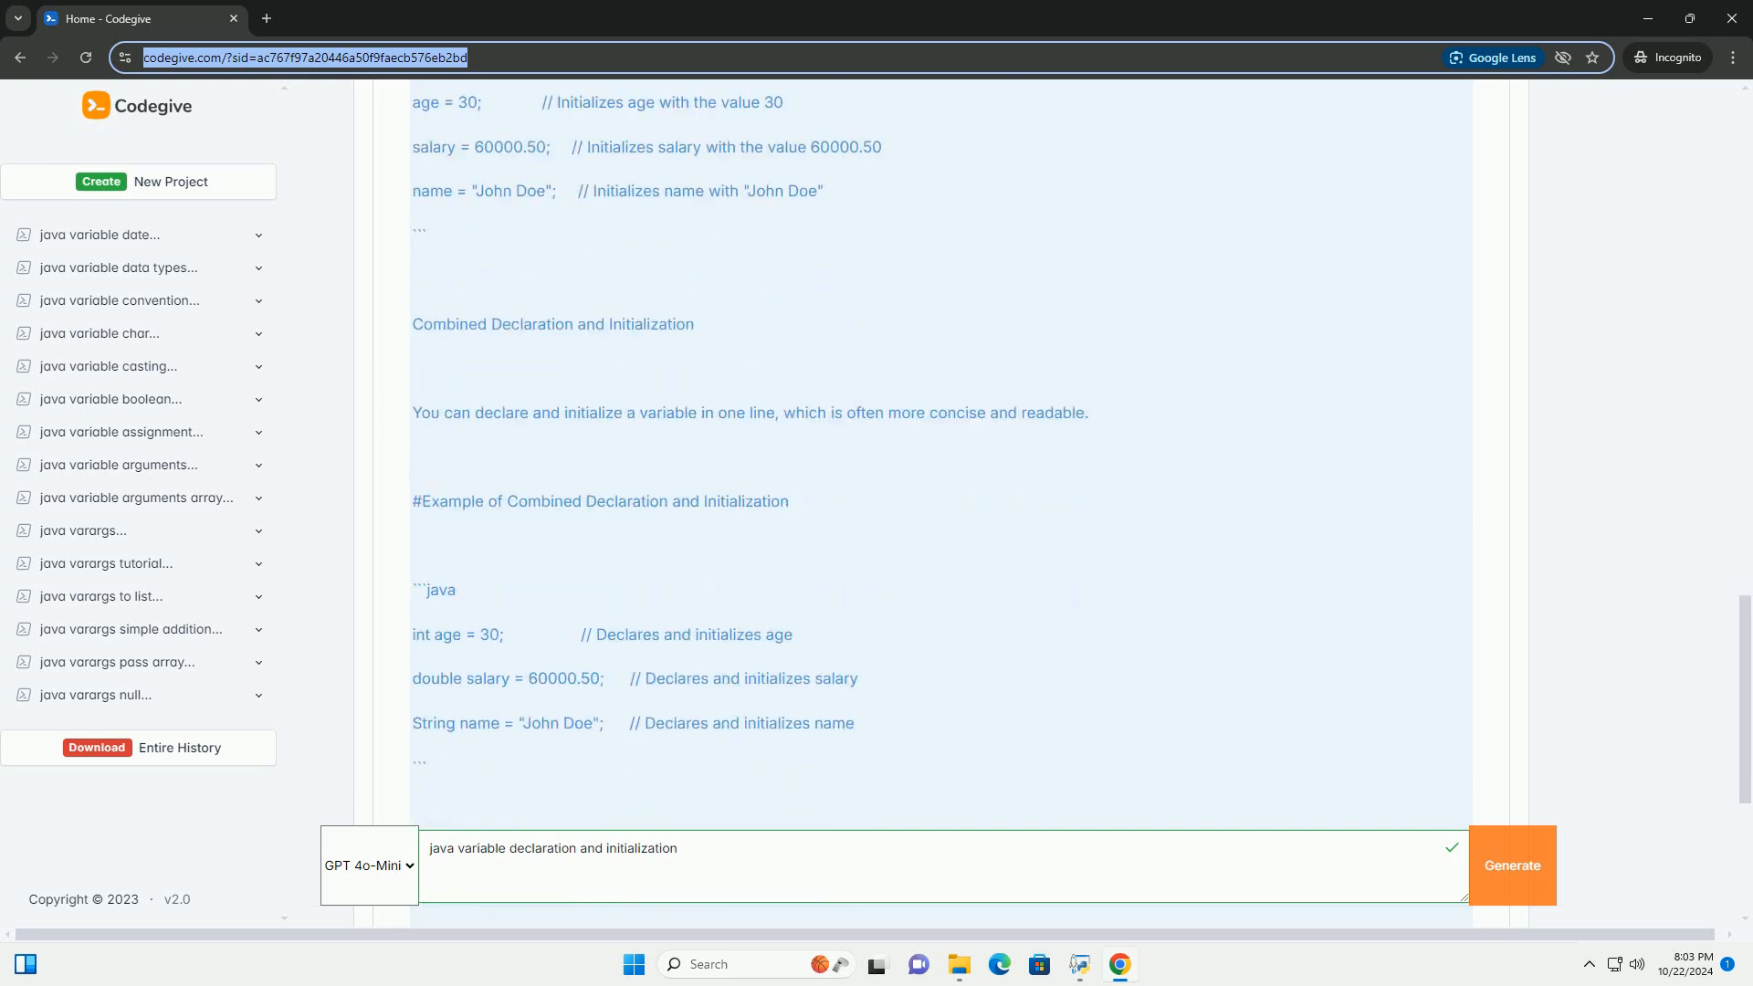
{"action": "scroll", "scroll_direction": "down", "scroll_amount": 3}
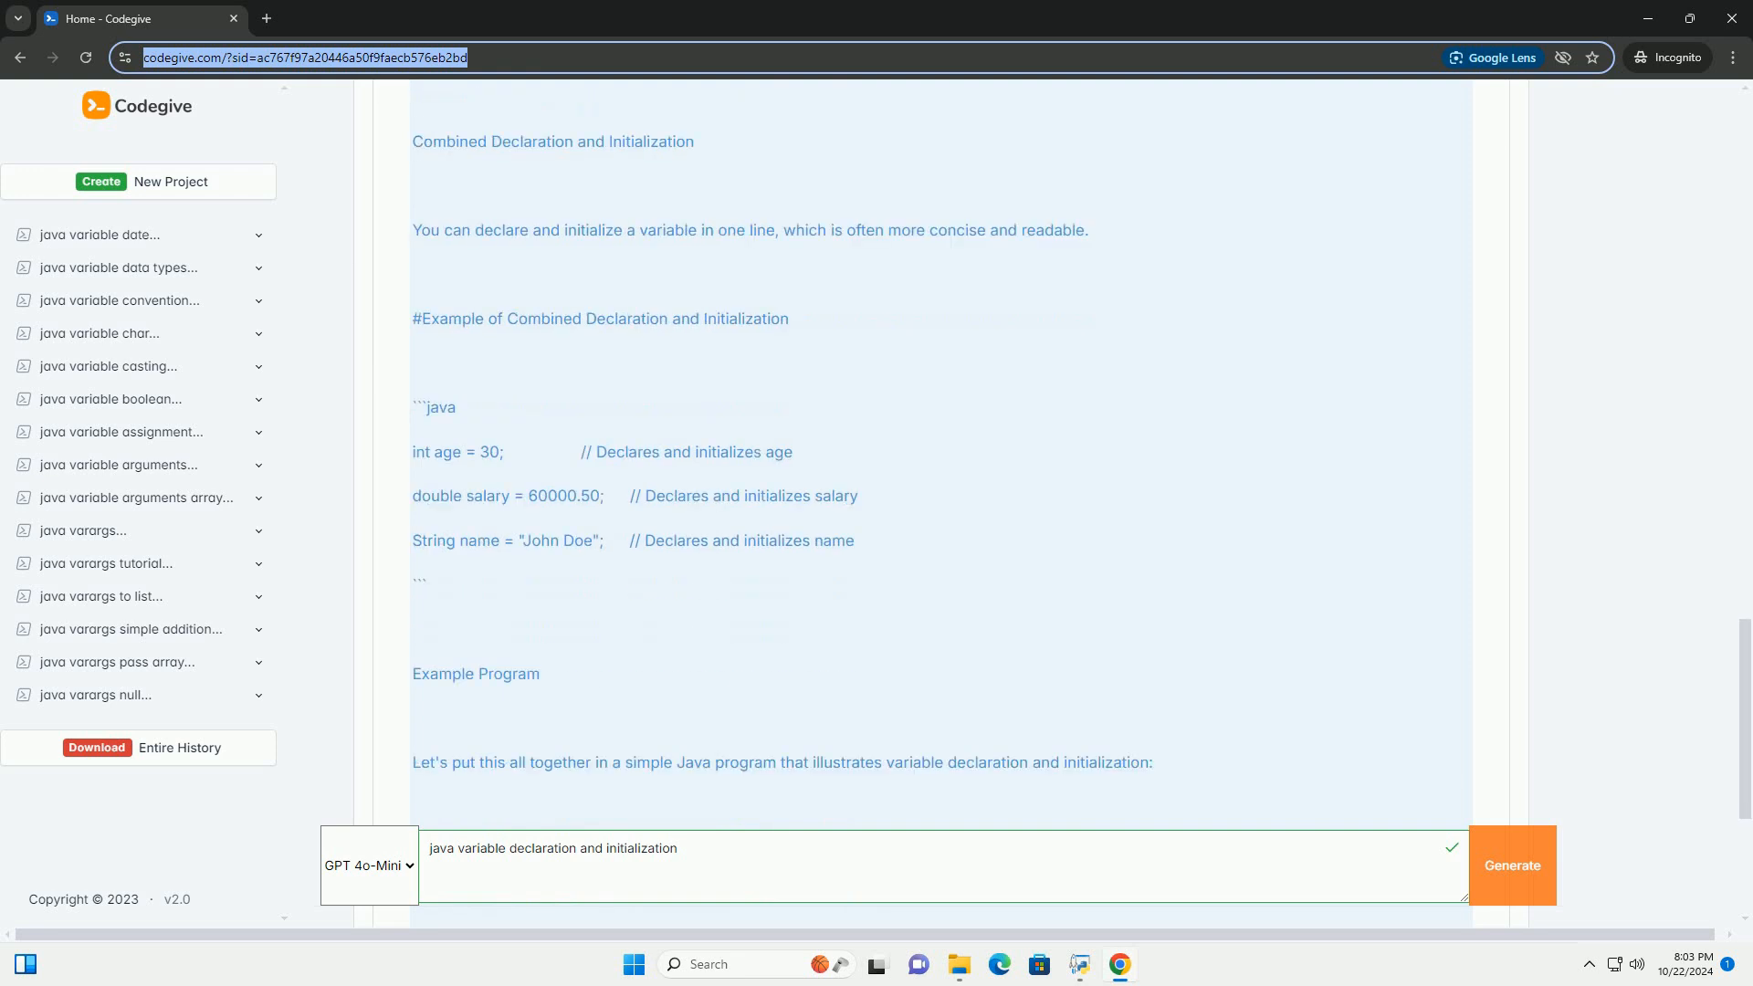
{"action": "scroll", "scroll_direction": "down", "scroll_amount": 3}
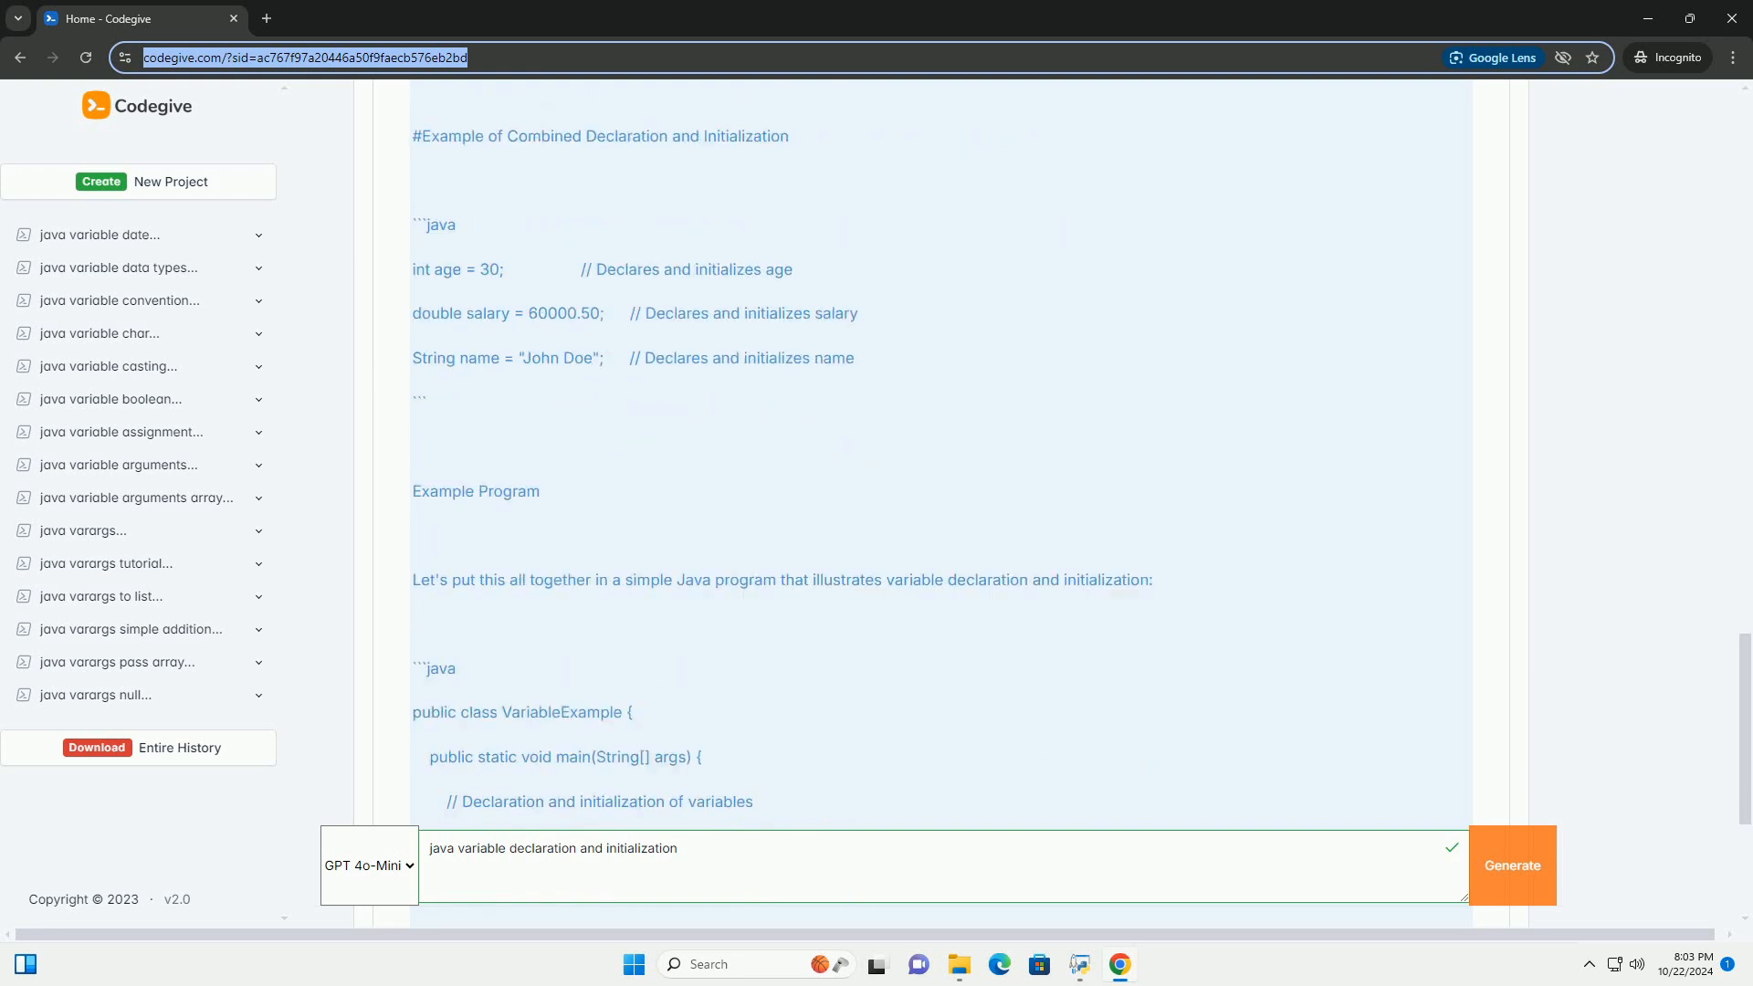
{"action": "scroll", "scroll_direction": "down", "scroll_amount": 3}
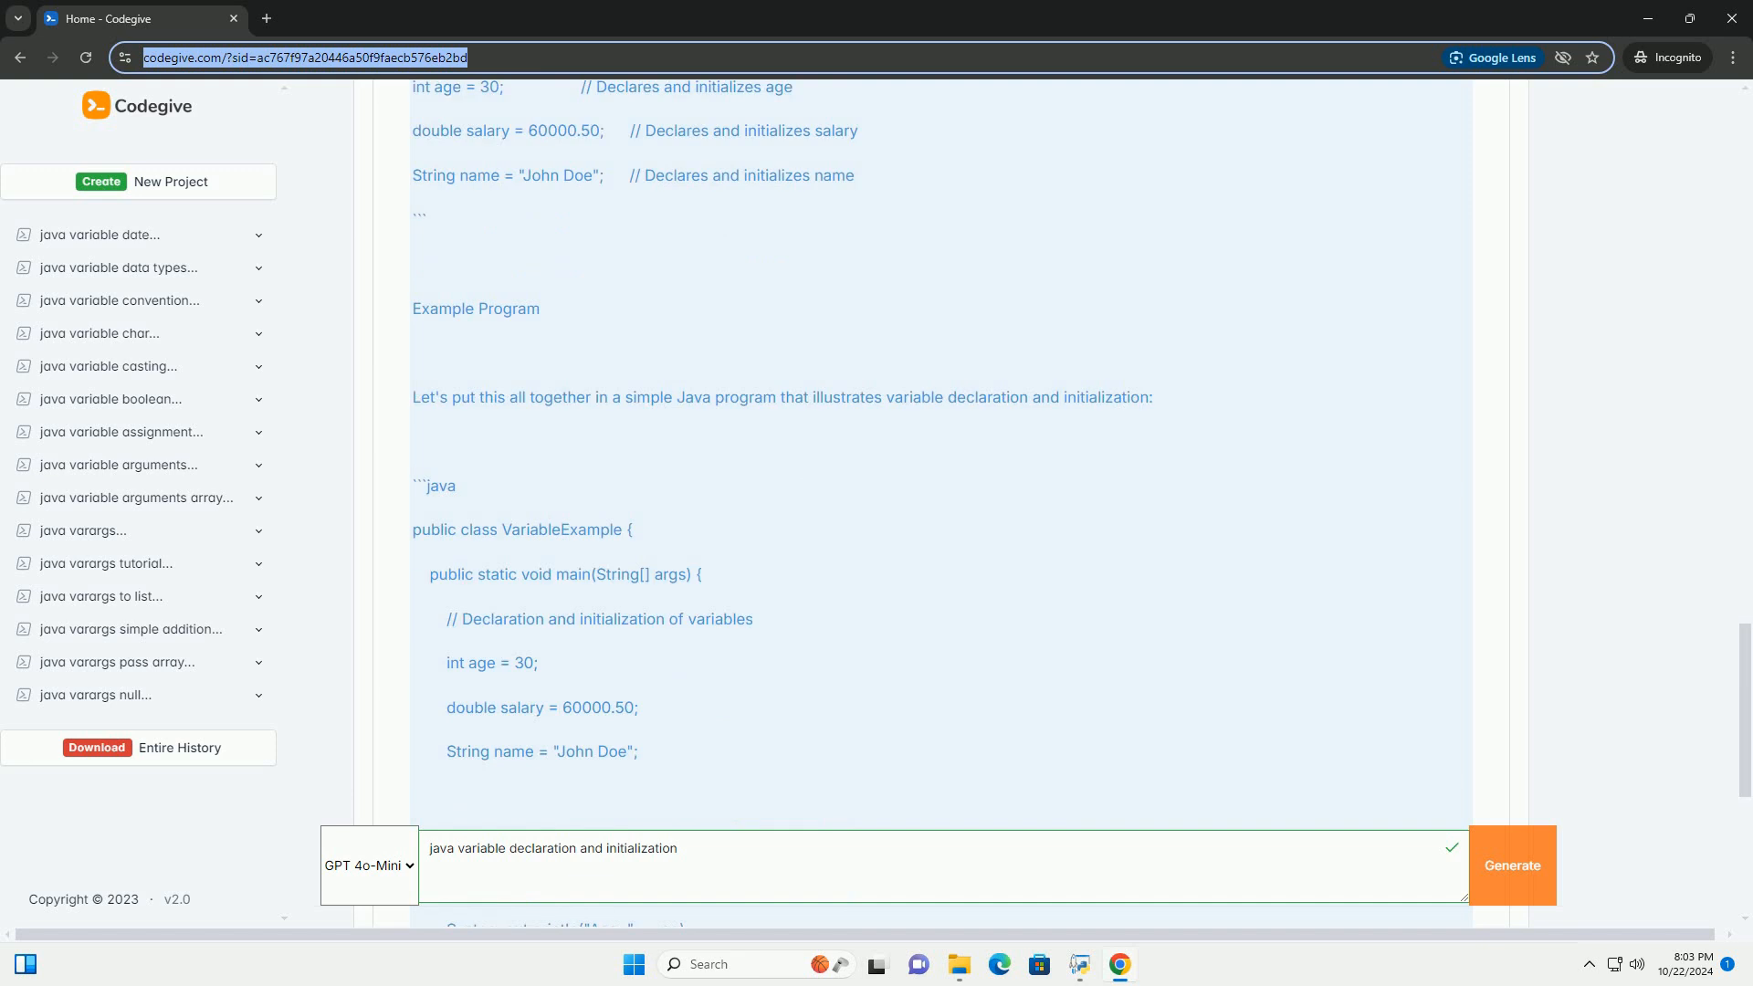
{"action": "scroll", "scroll_direction": "down", "scroll_amount": 3}
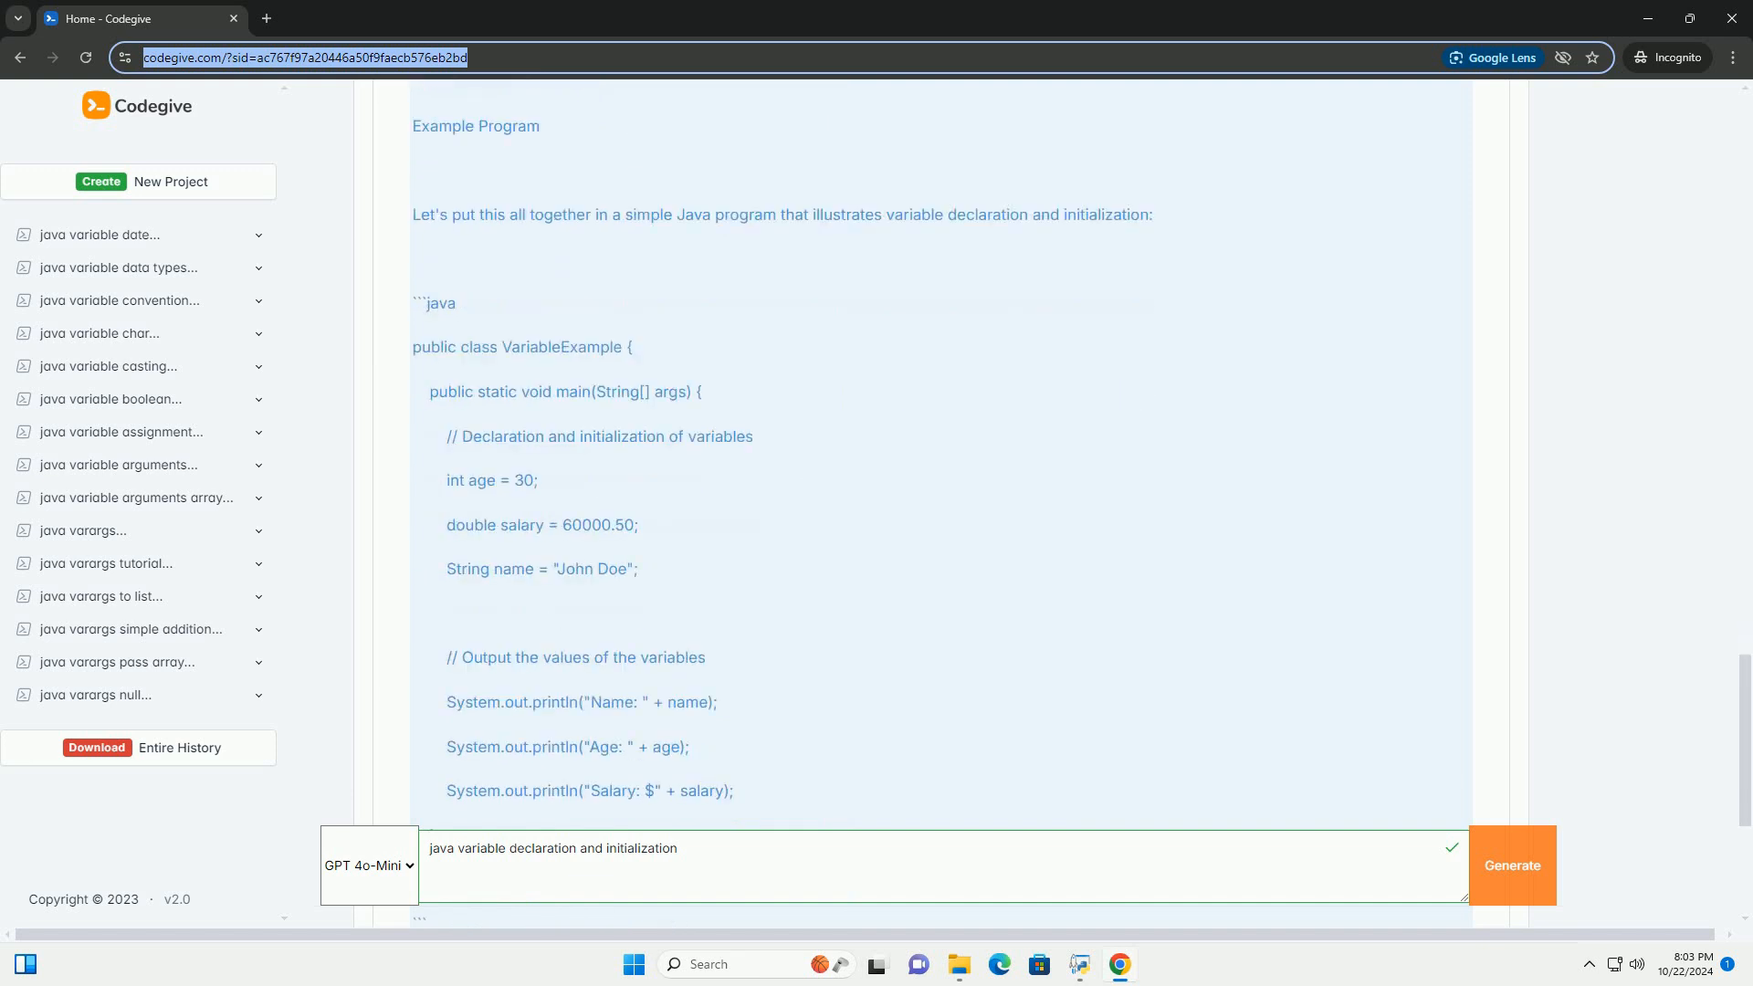
{"action": "scroll", "scroll_direction": "down", "scroll_amount": 3}
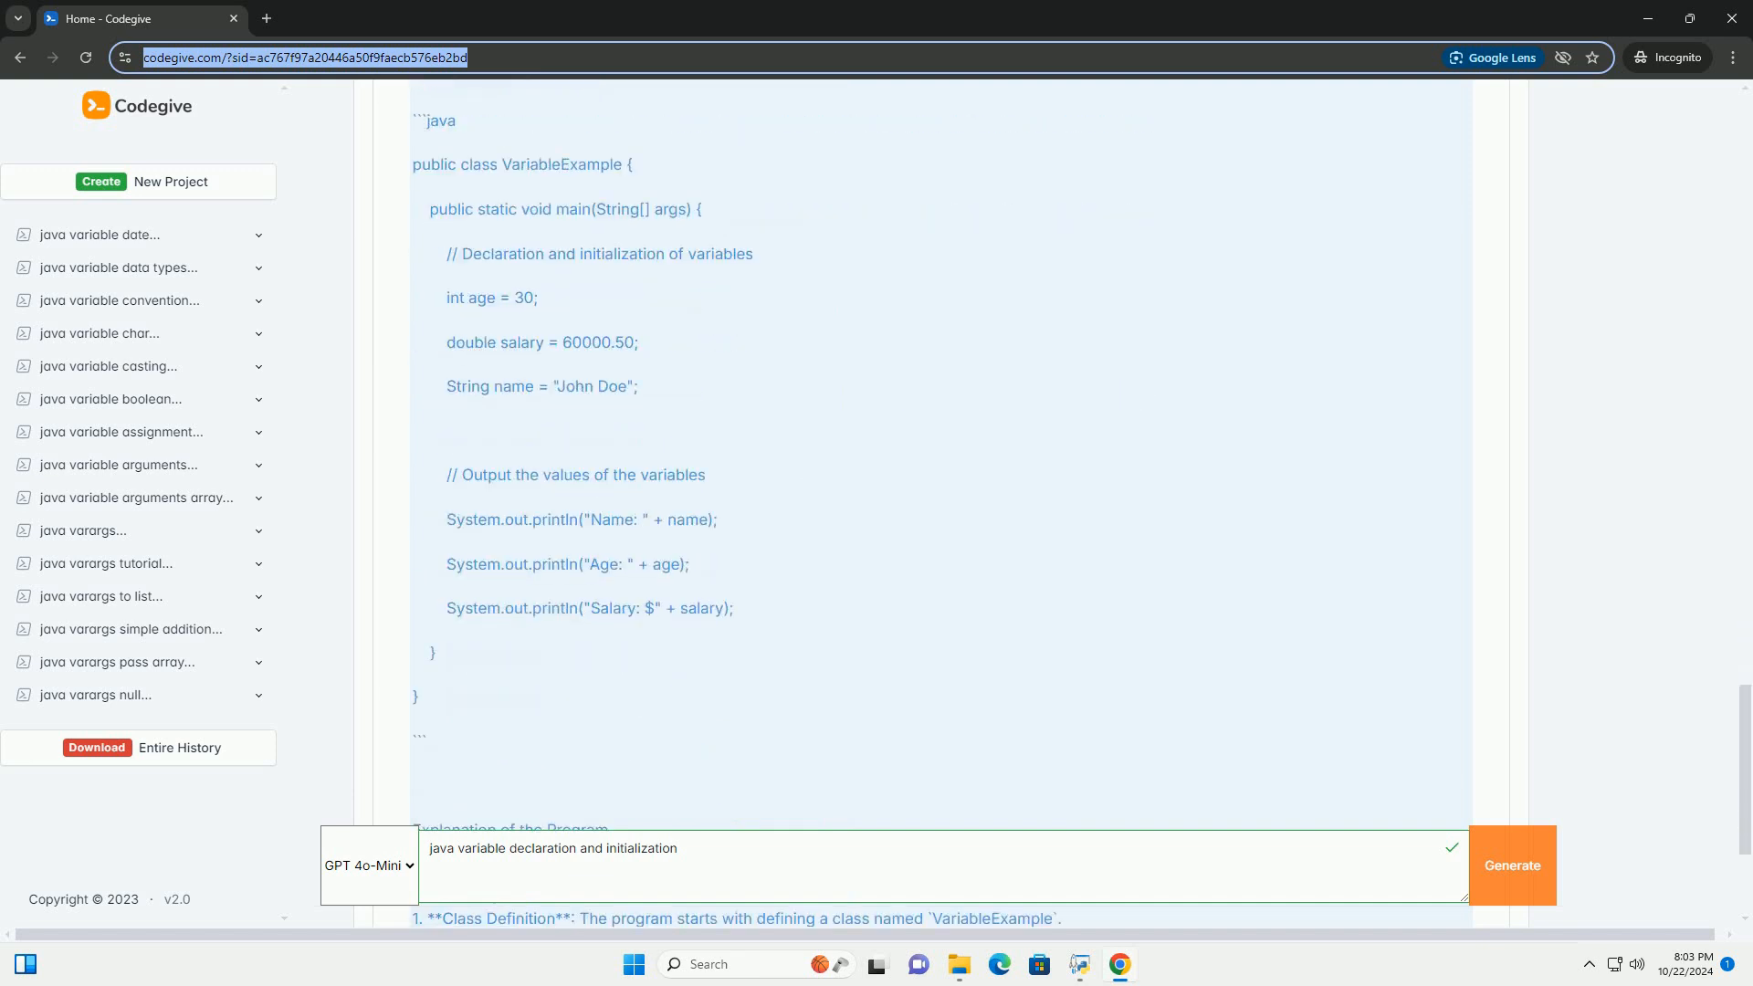
{"action": "scroll", "scroll_direction": "down", "scroll_amount": 3}
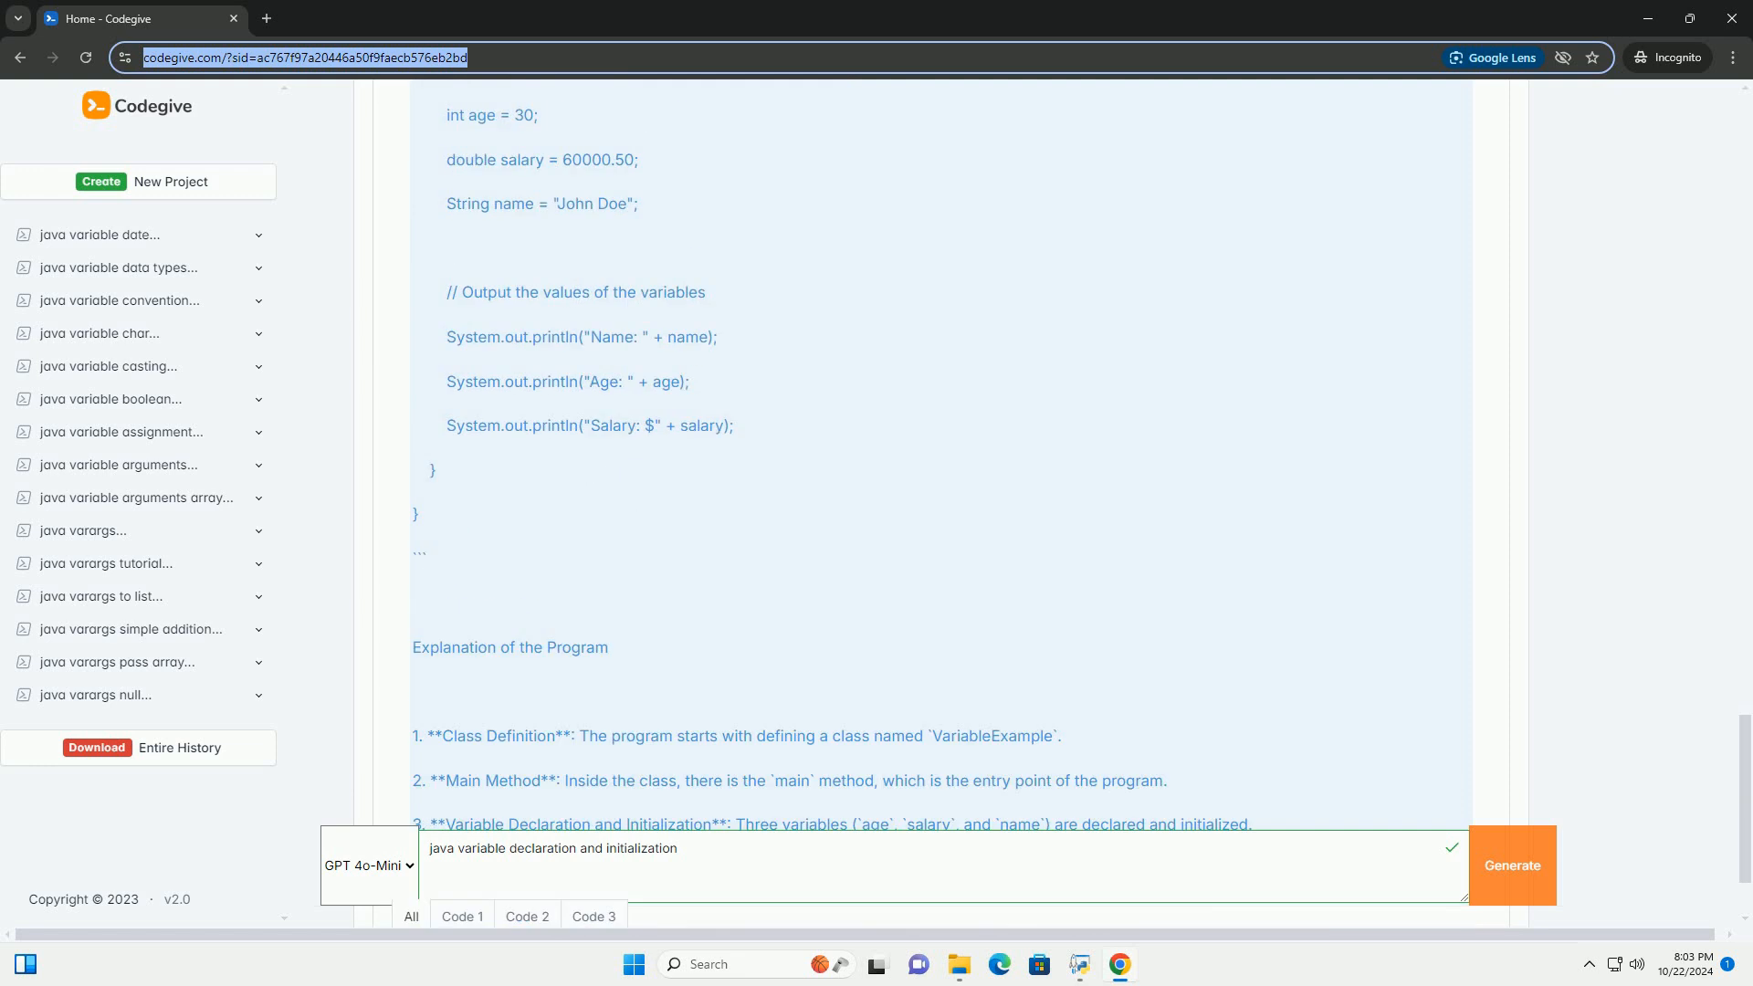
{"action": "scroll", "scroll_direction": "down", "scroll_amount": 3}
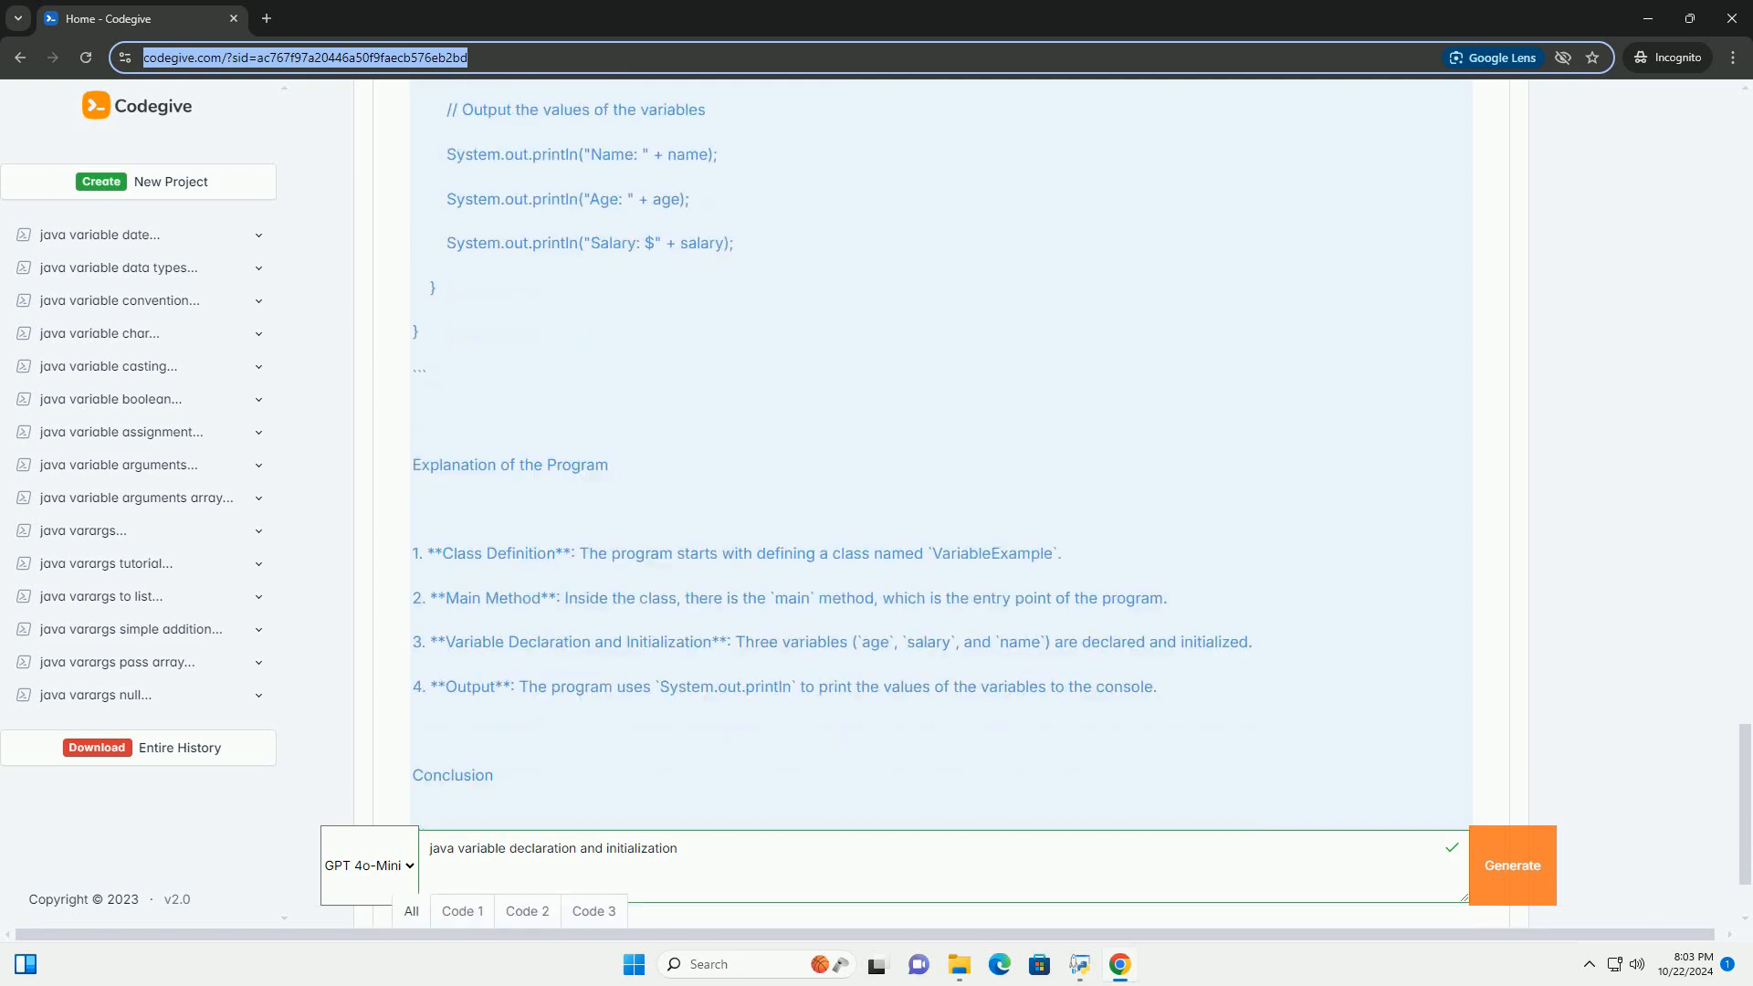
{"action": "scroll", "scroll_direction": "down", "scroll_amount": 3}
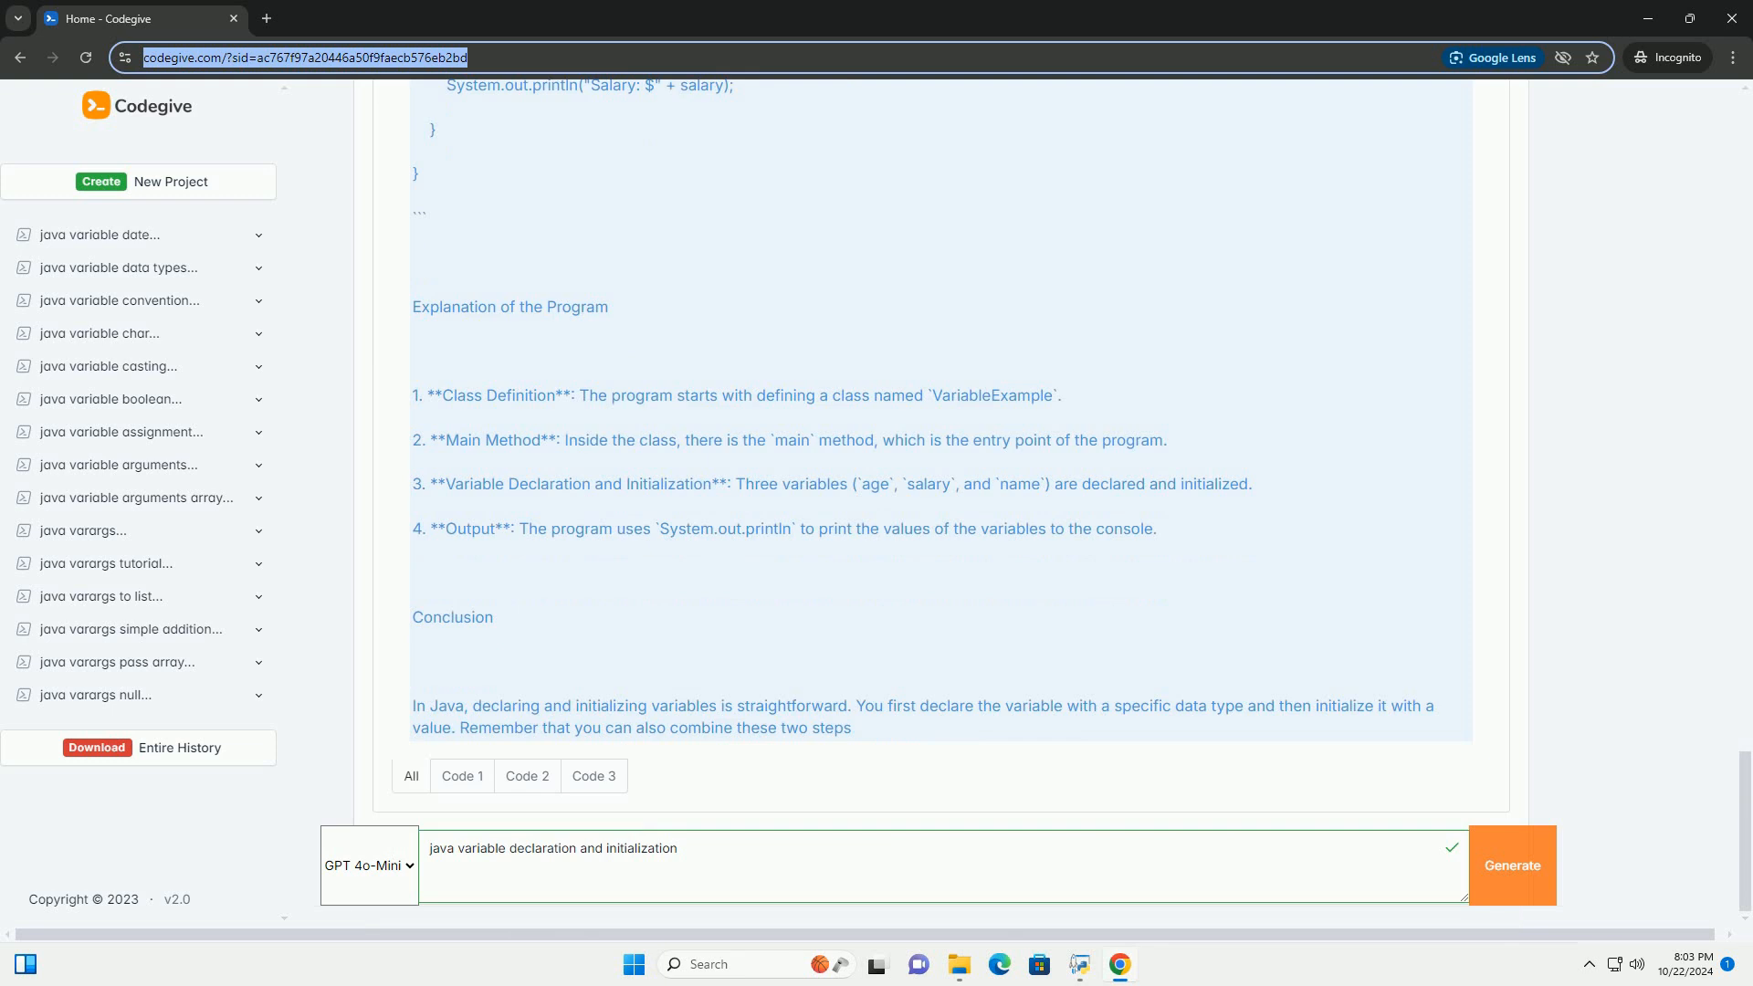